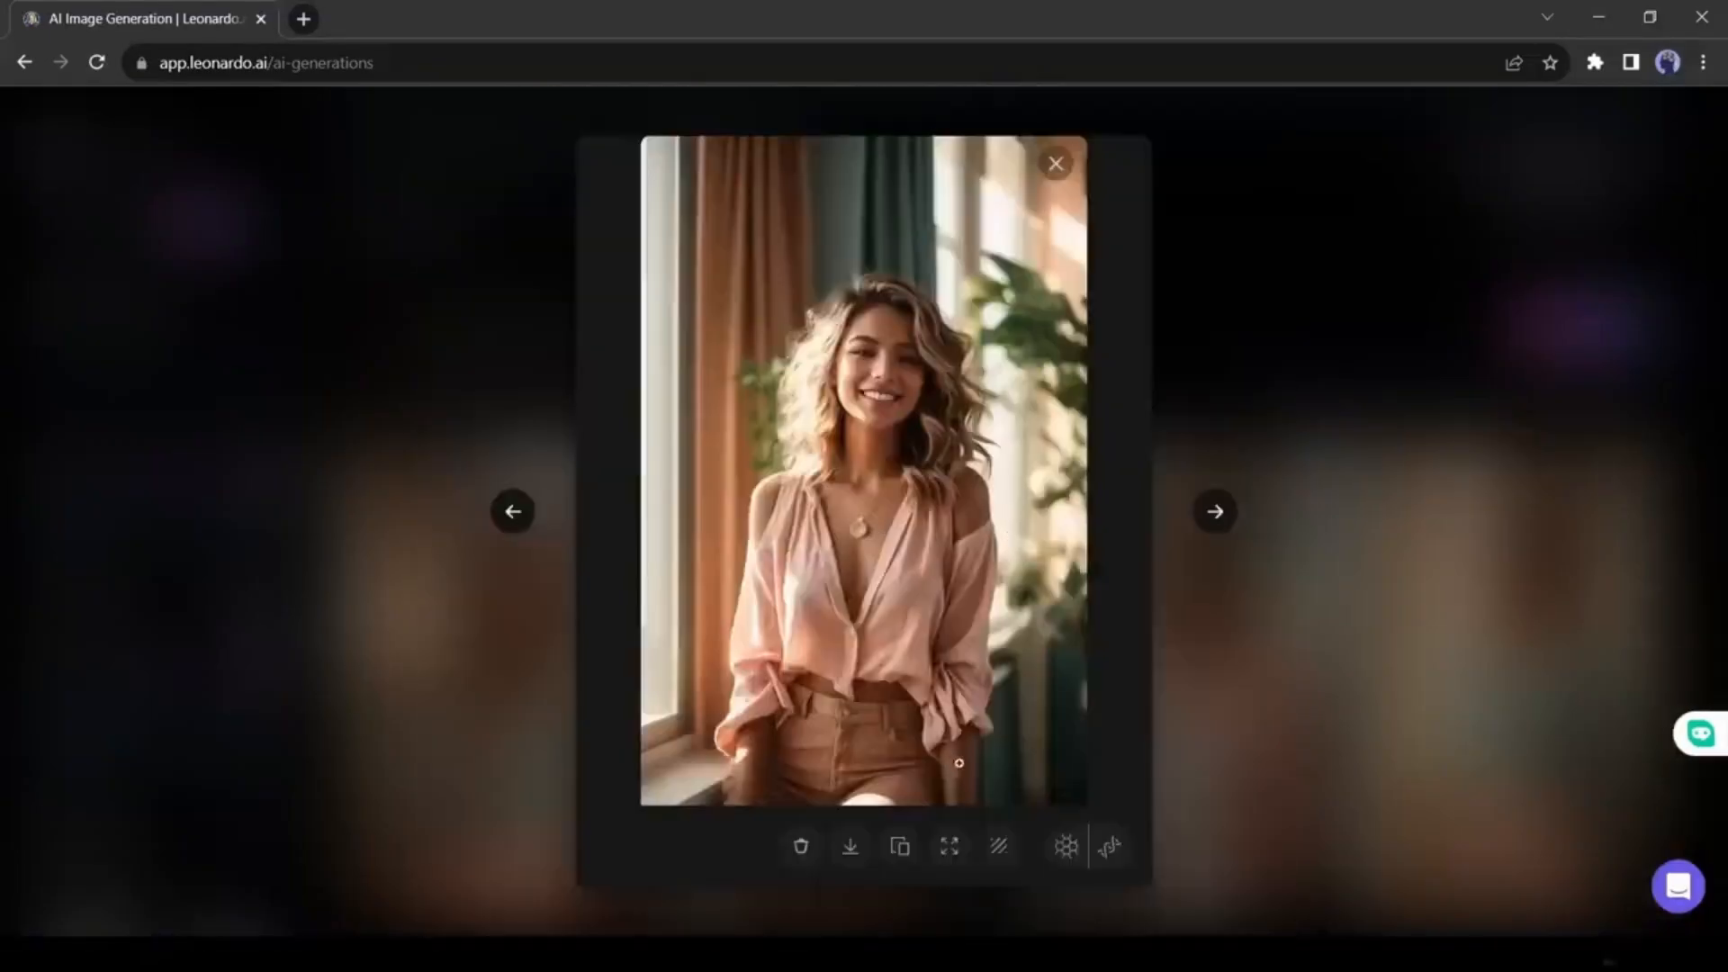
# Step: Prepare a /swapid face swap in #general with idname sample and image Model (2).jpg
pyautogui.click(1054, 162)
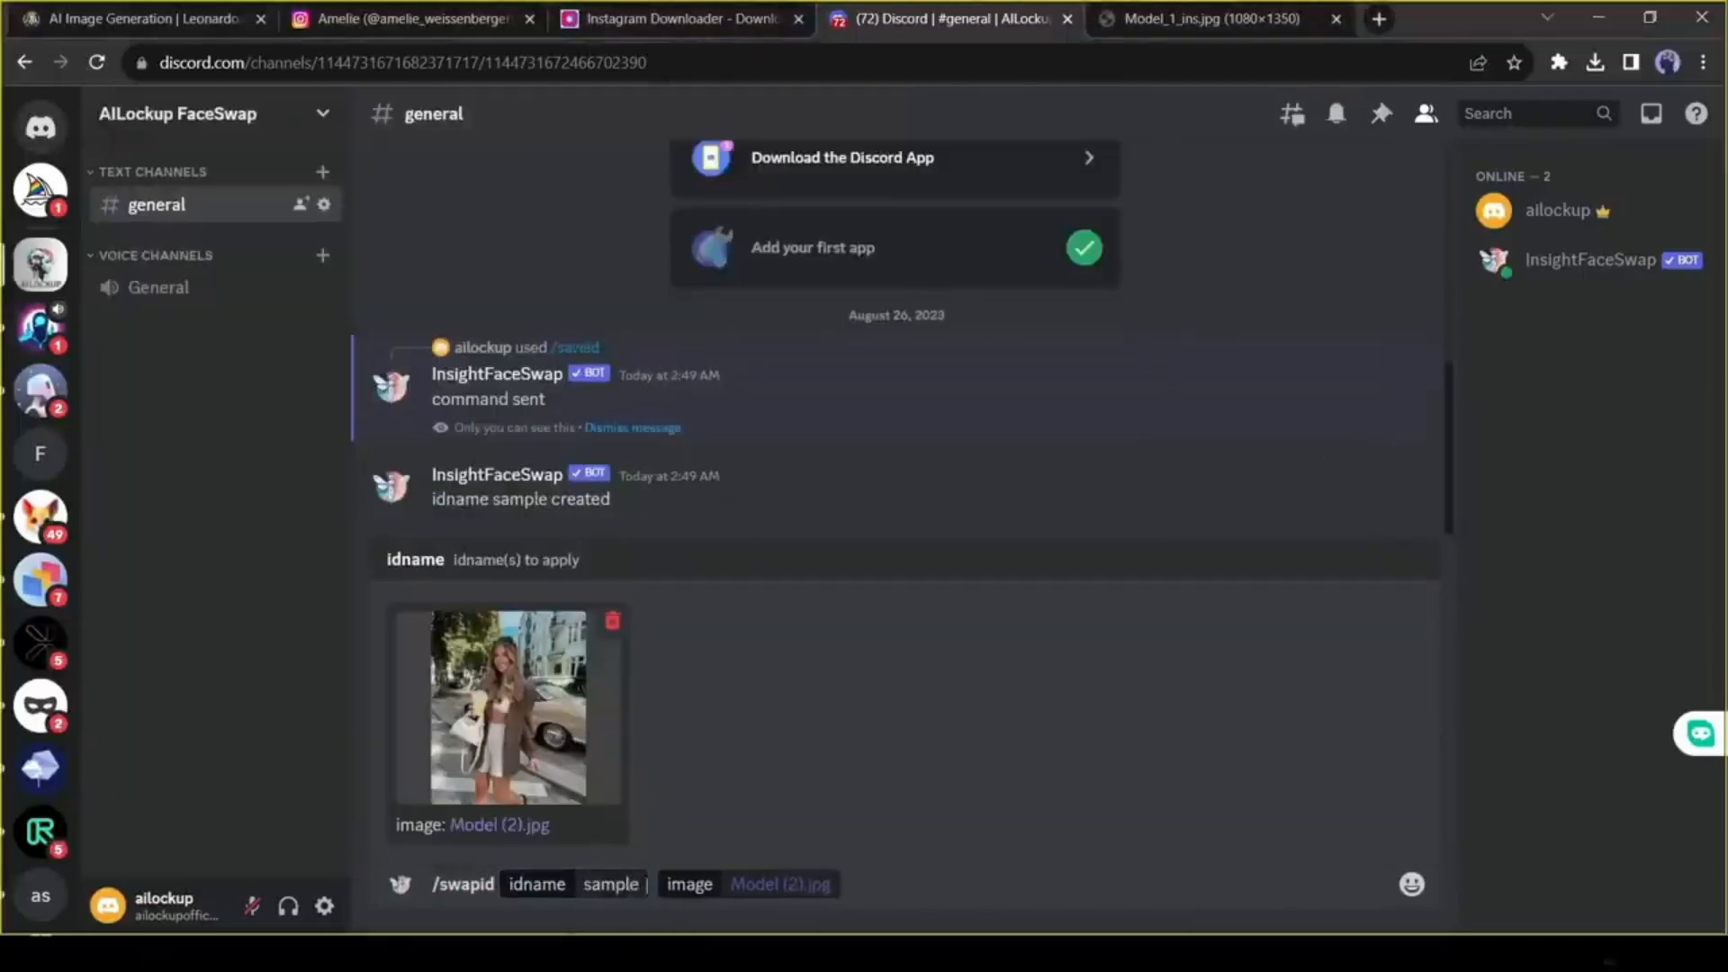
pyautogui.click(505, 720)
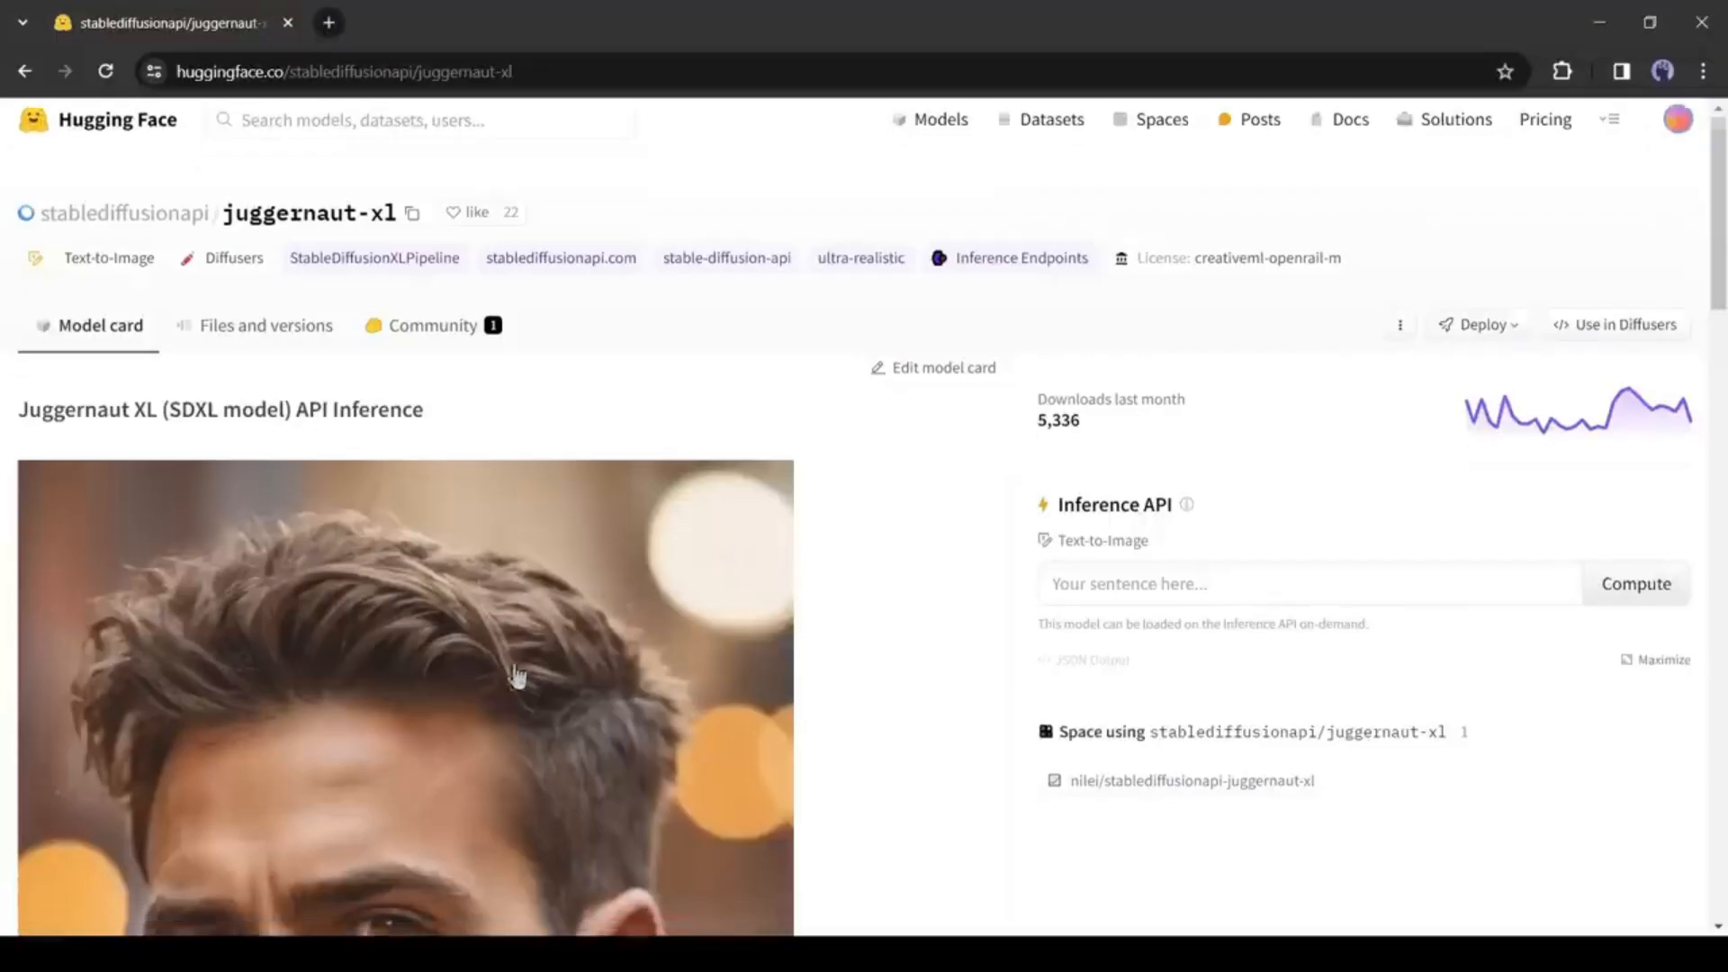
# Step: Scroll the Juggernaut XL model card down to its Get API Key instructions and Python example
pyautogui.scroll(-3)
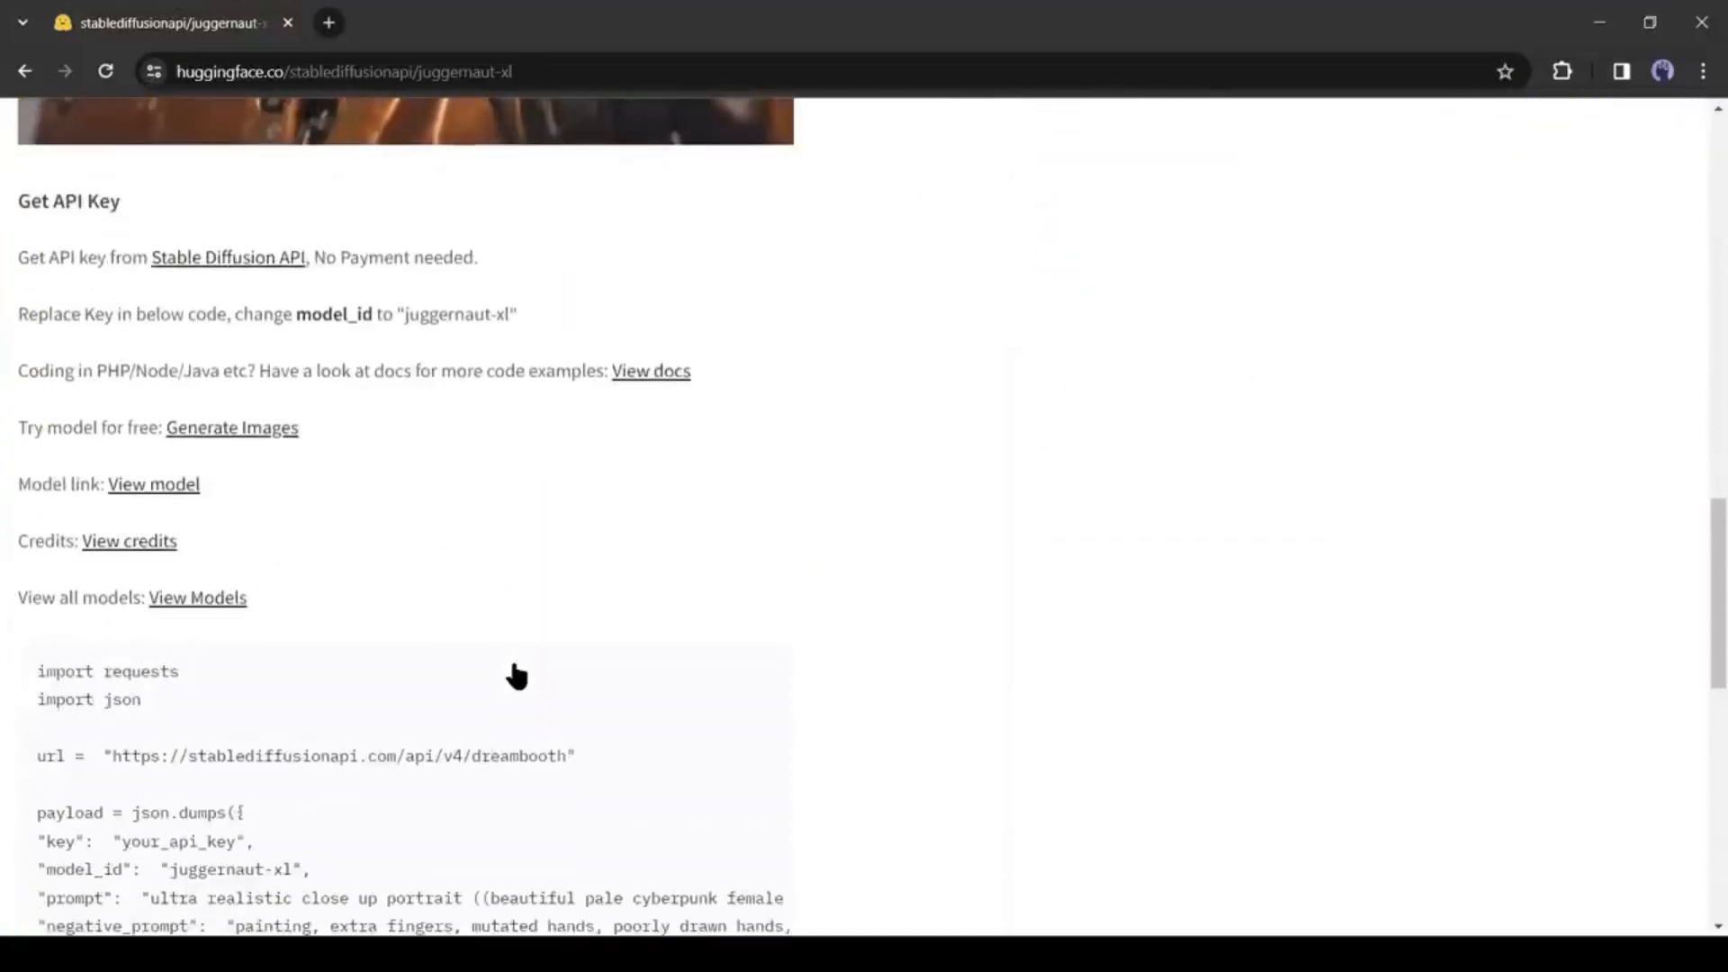